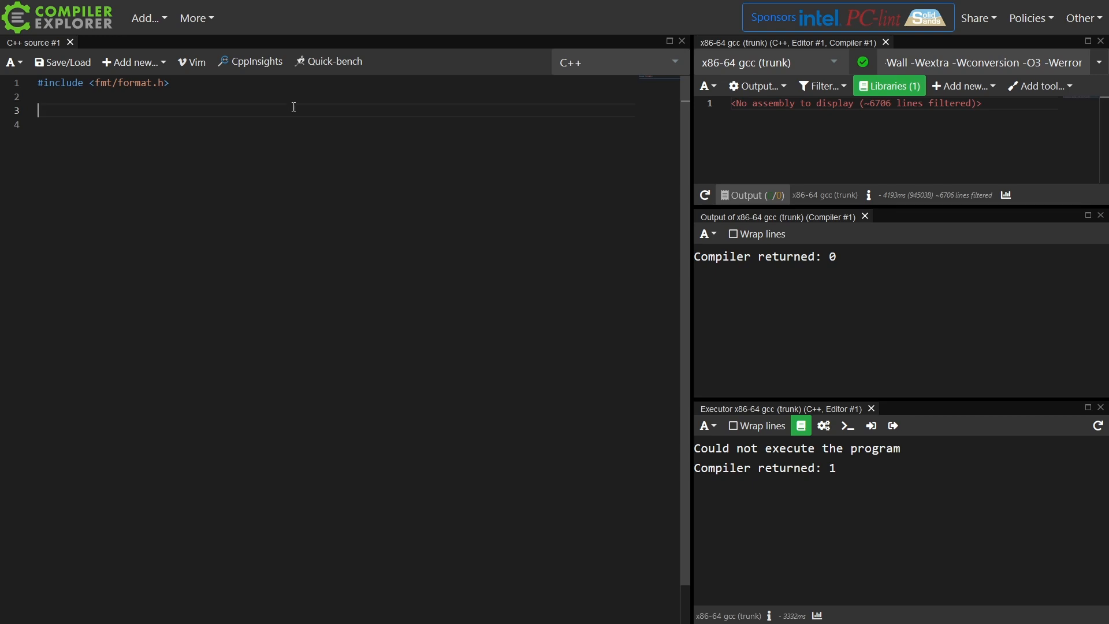
Write int main() whose body defines a local int get_value() returning 42.
text(int main())
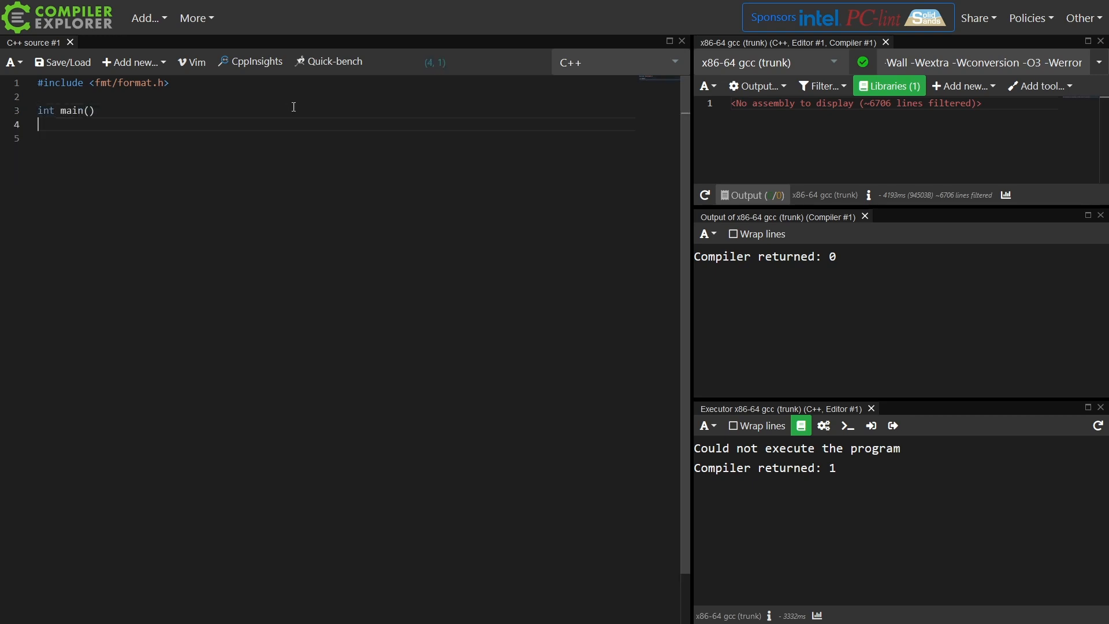
text({)
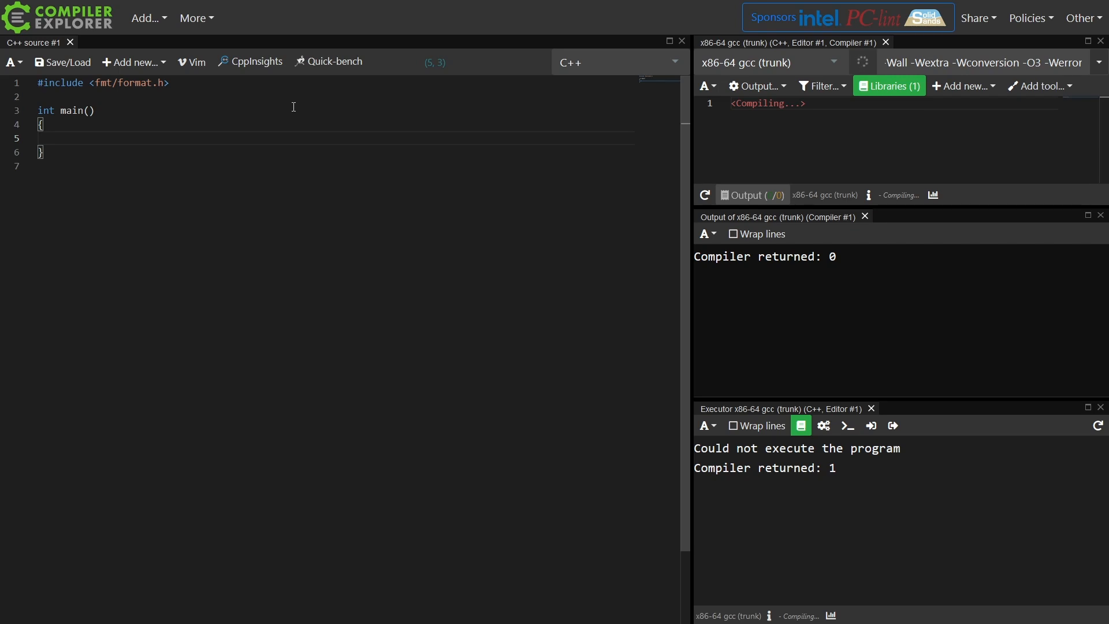
text(int get_value() {})
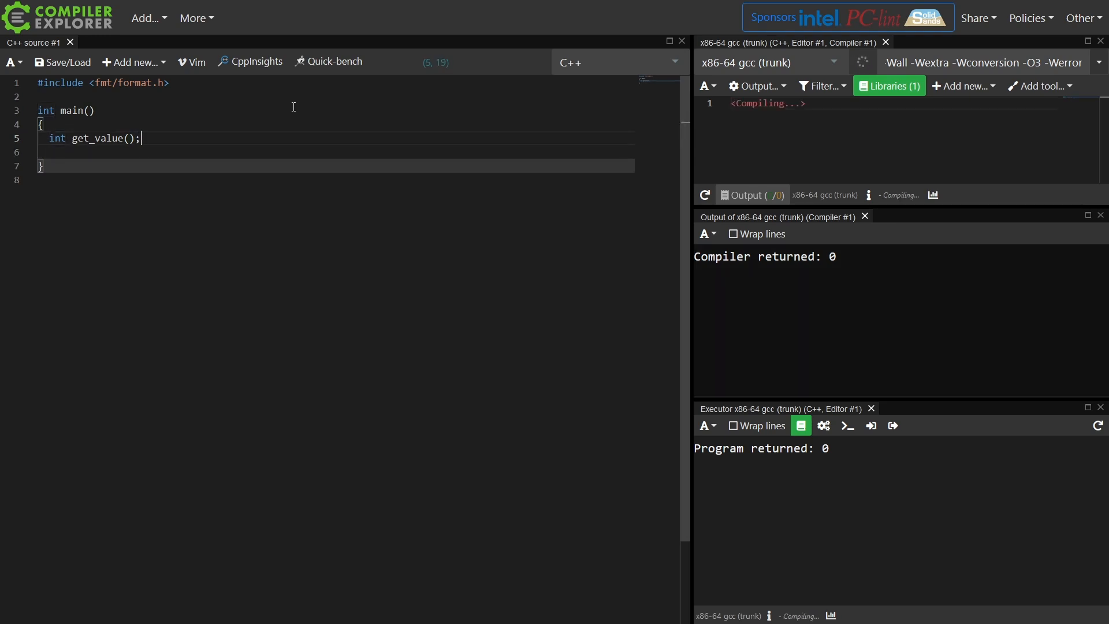
text({)
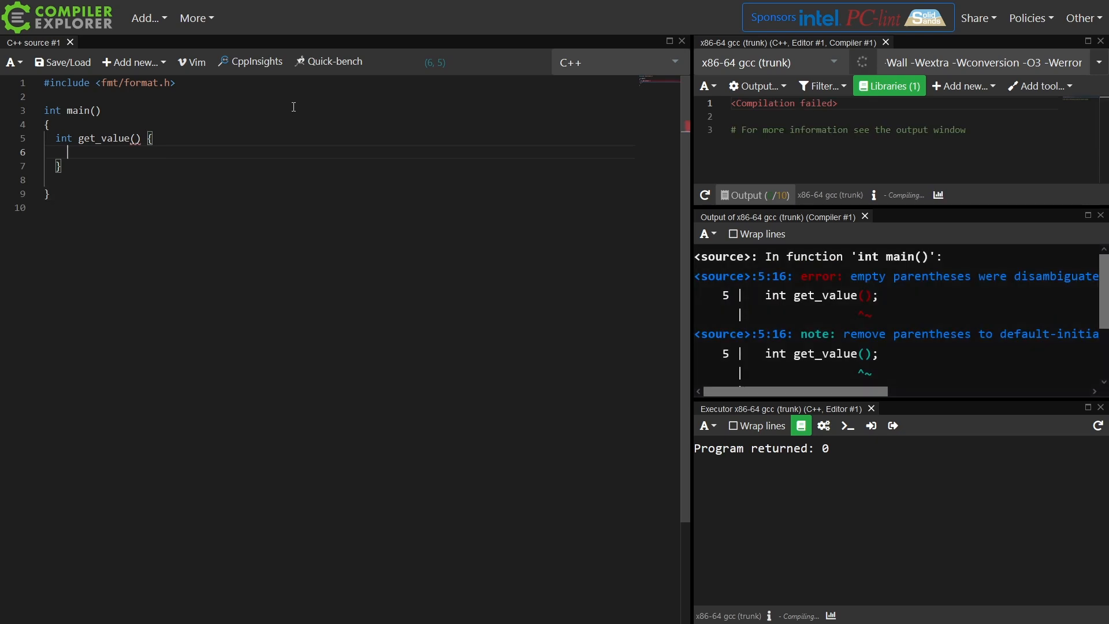
text(return 42;)
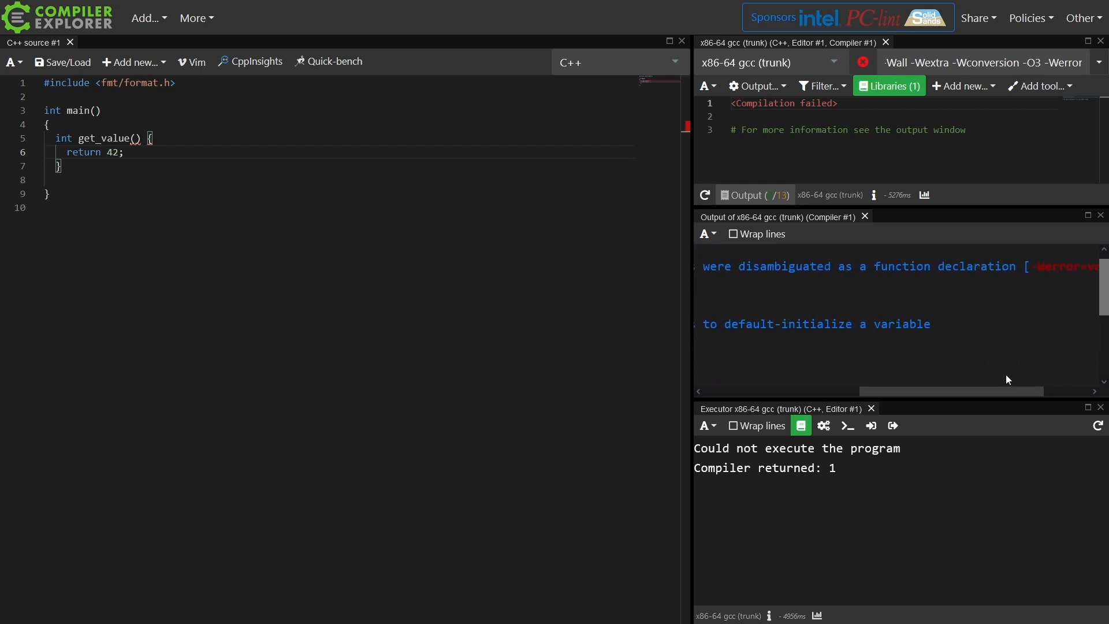
scroll(down, 3)
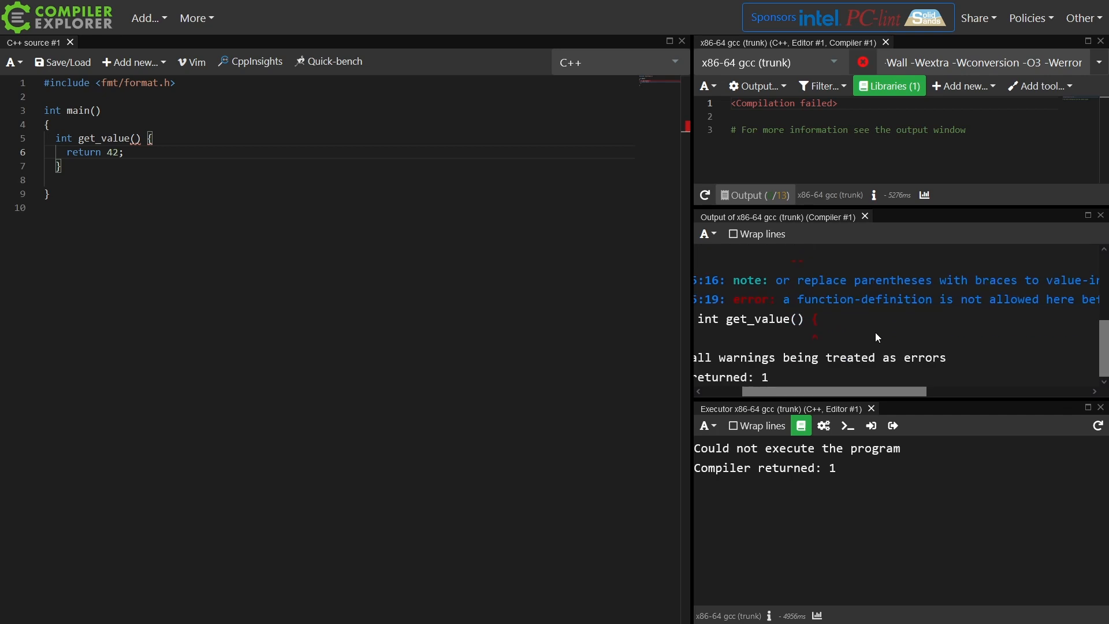
mouse_move(842, 316)
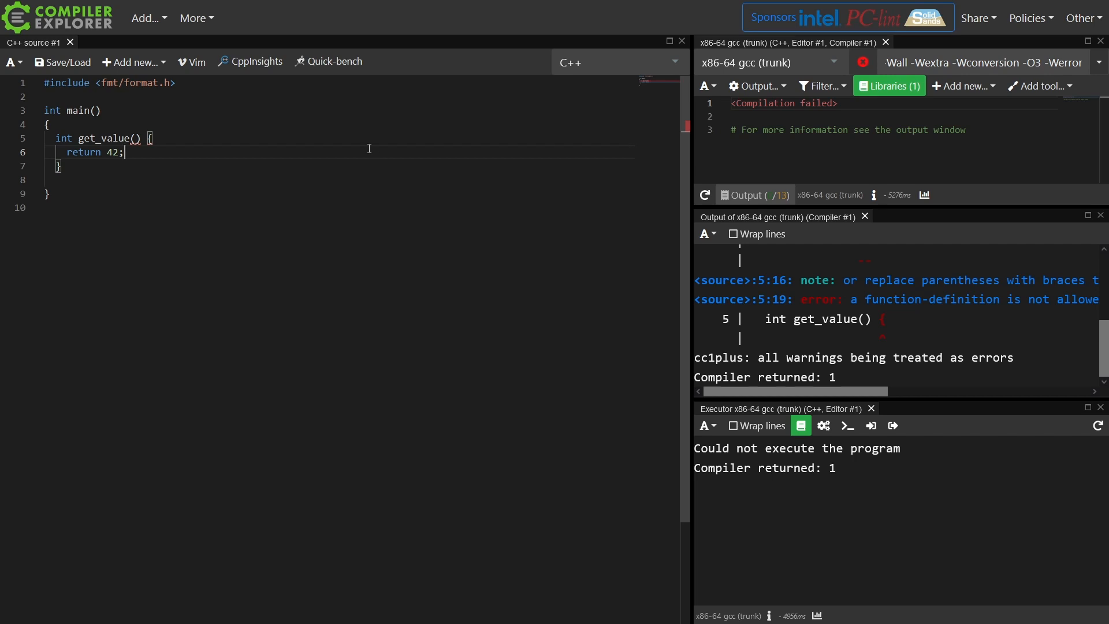
Add return get_value(); and wrap the local function in struct MyStruct { };.
click(59, 165)
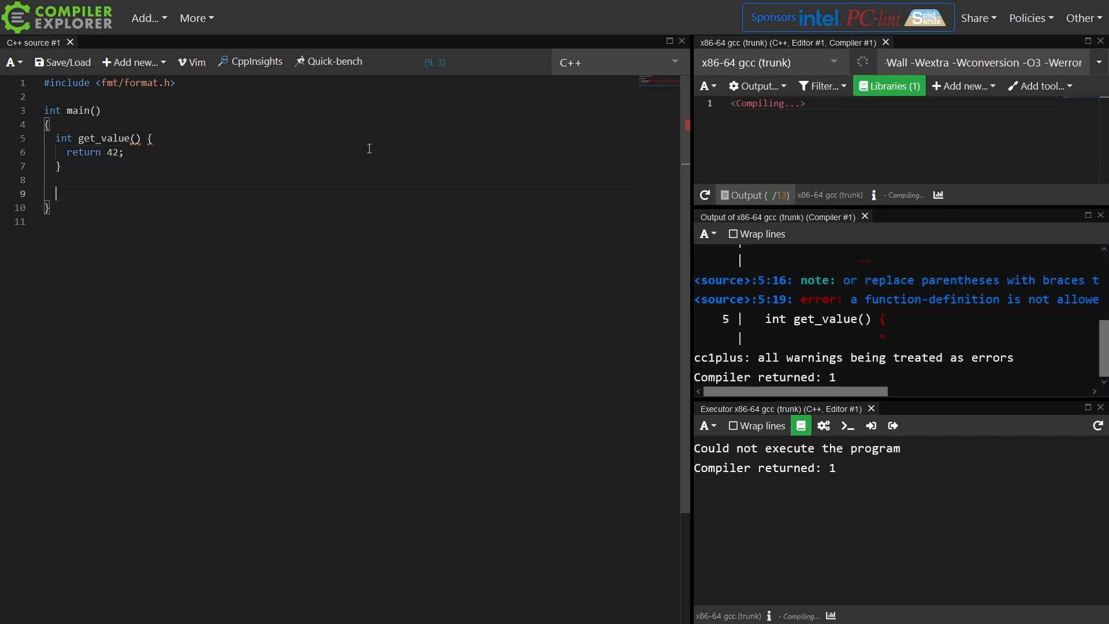
text(return get_value()
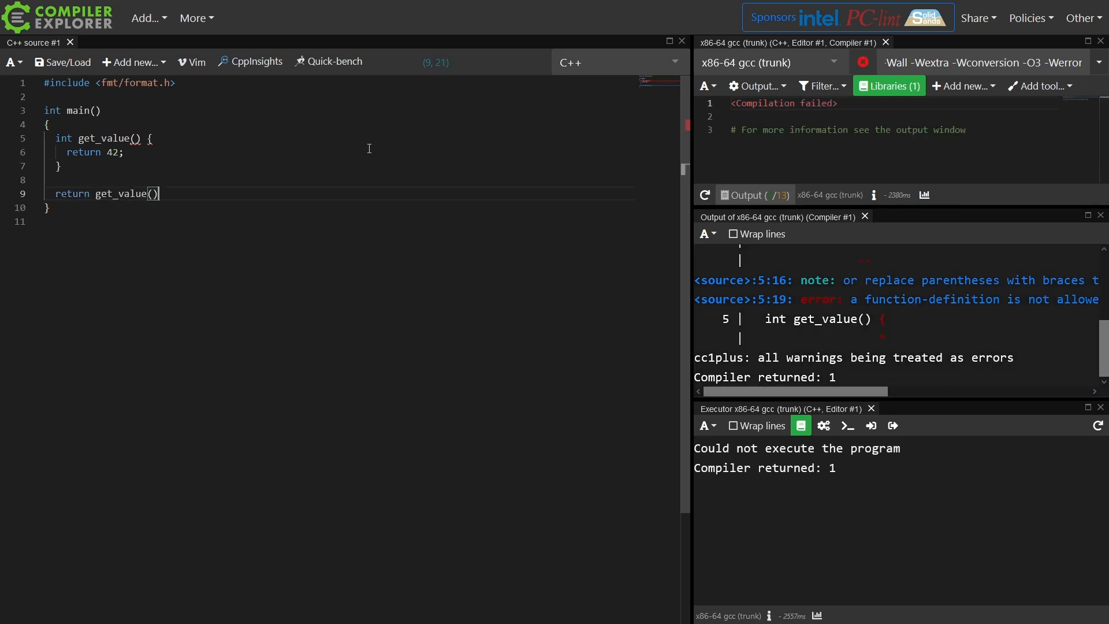
text(;)
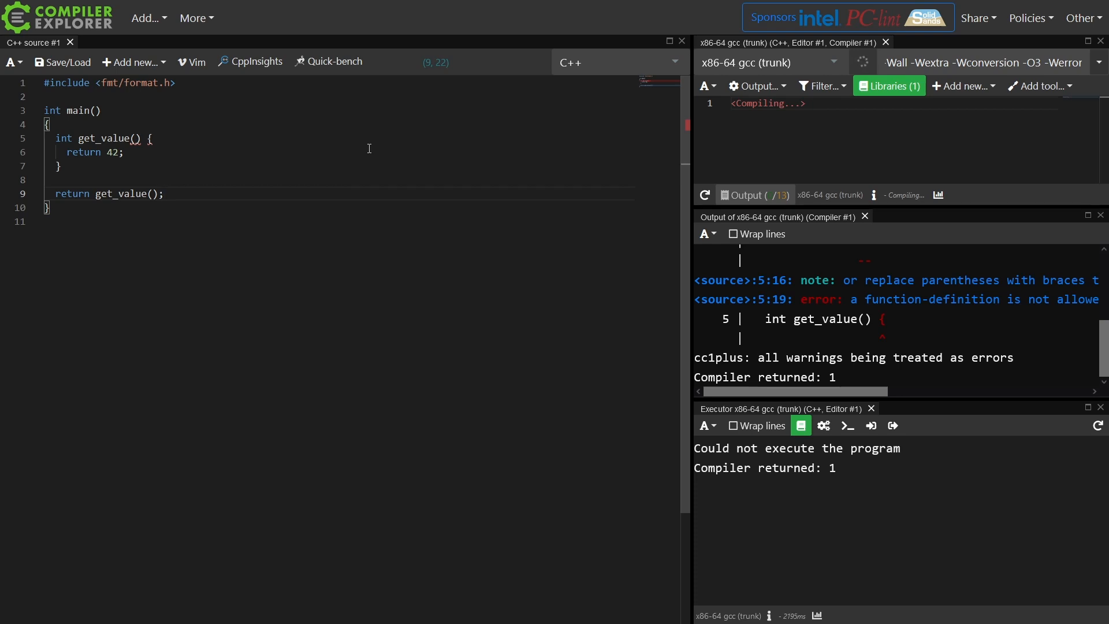
text(struc)
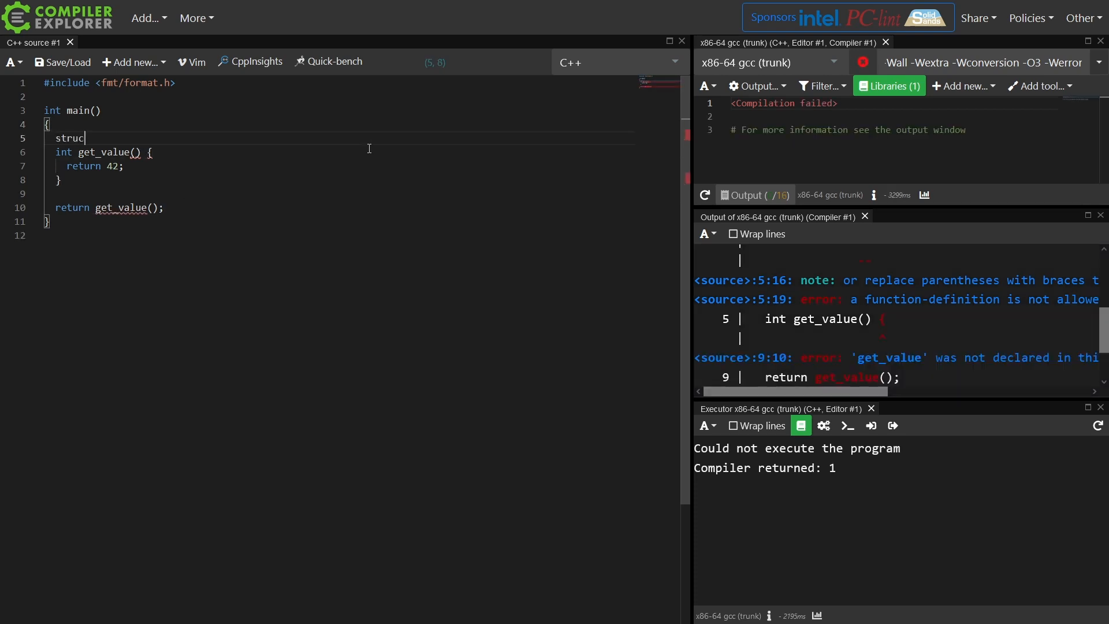
text(MyStruct {)
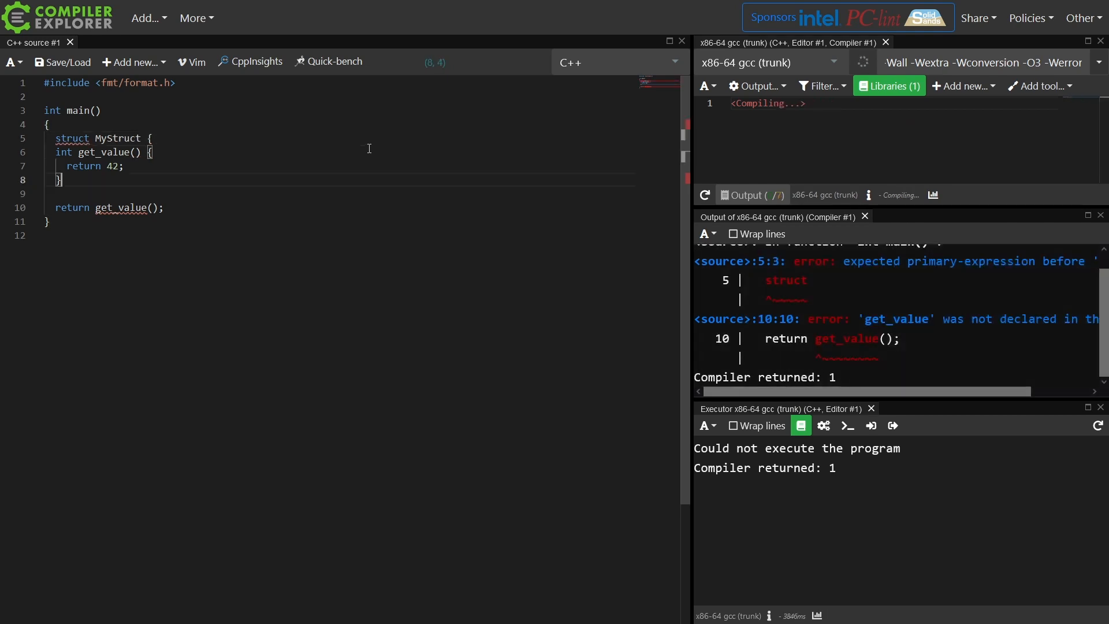
text(};)
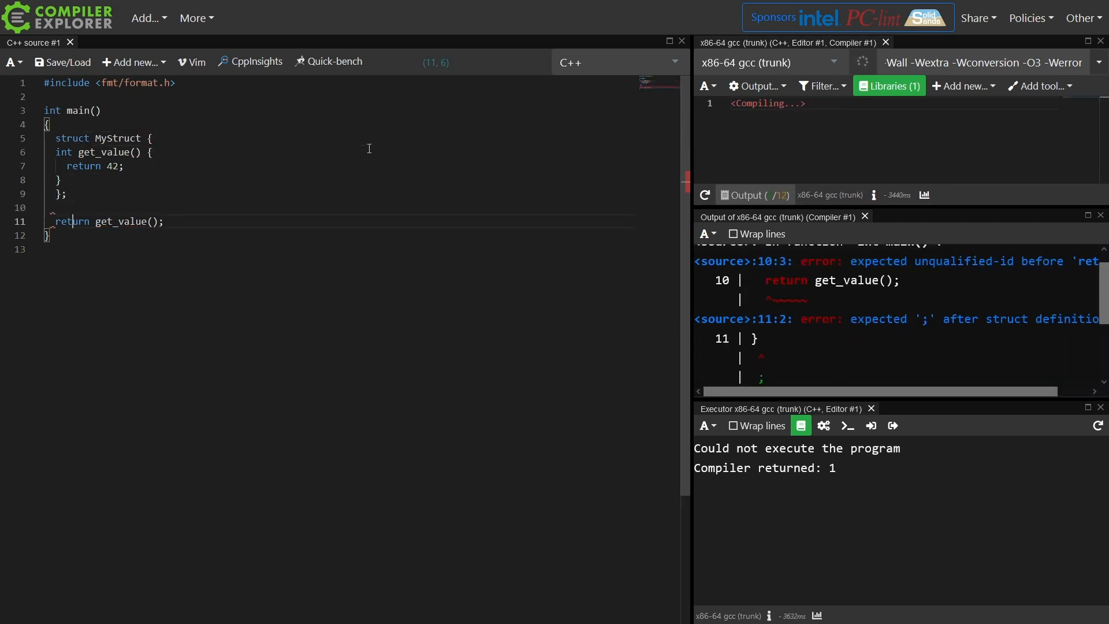
Declare MyStruct mys; and have main return mys.get_value().
text(MyStruct)
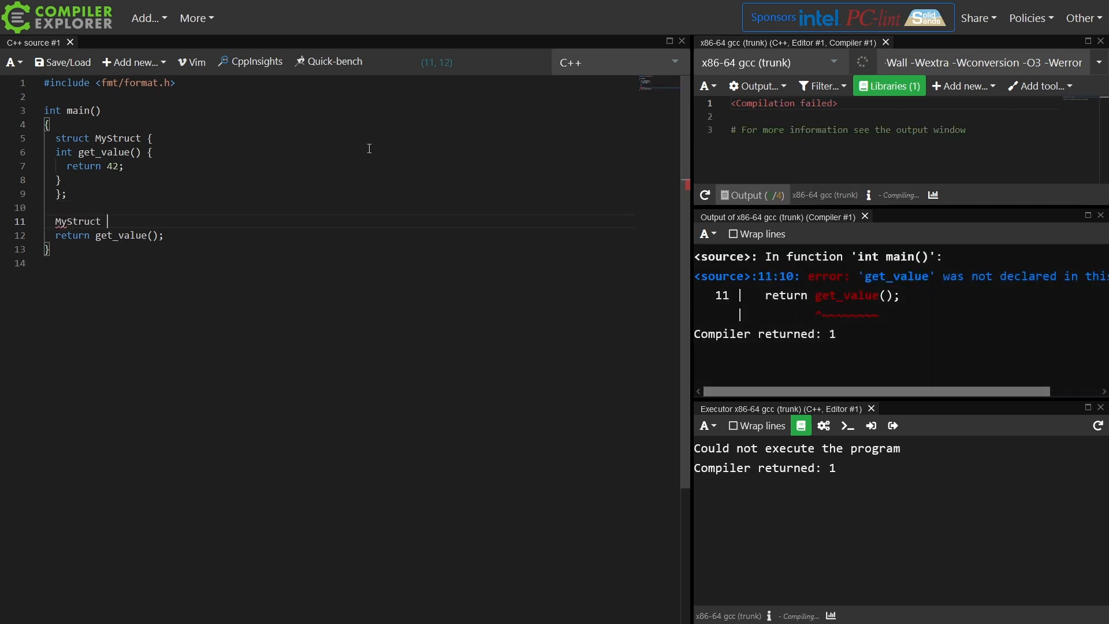
text(mys;)
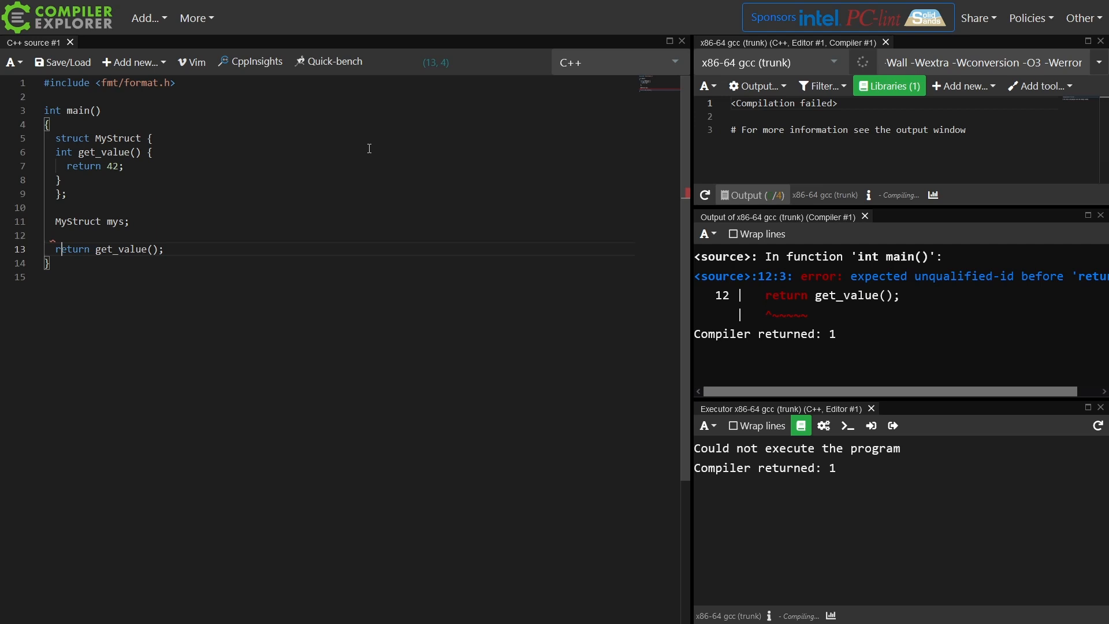
text(mys;)
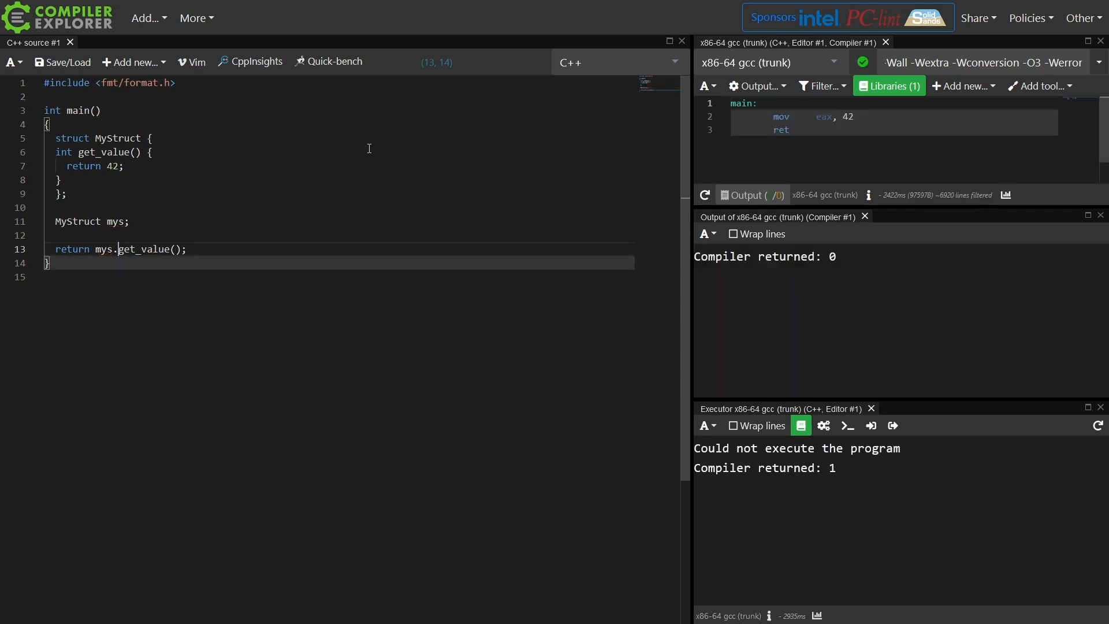
Make get_value static and return MyStruct::get_value() without the mys instance.
click(116, 152)
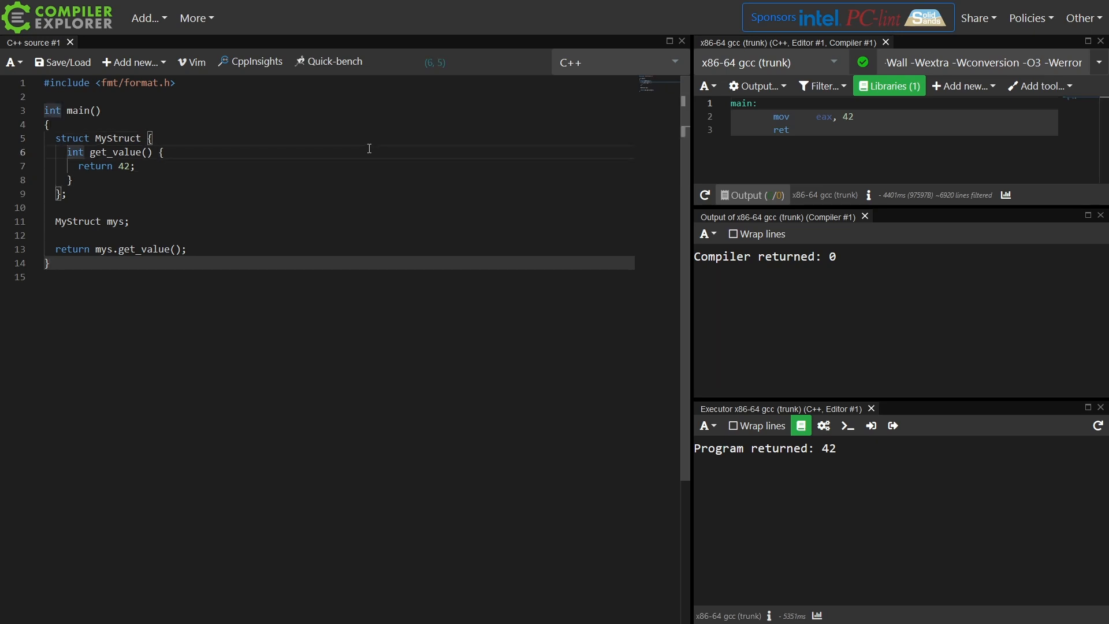
text(static)
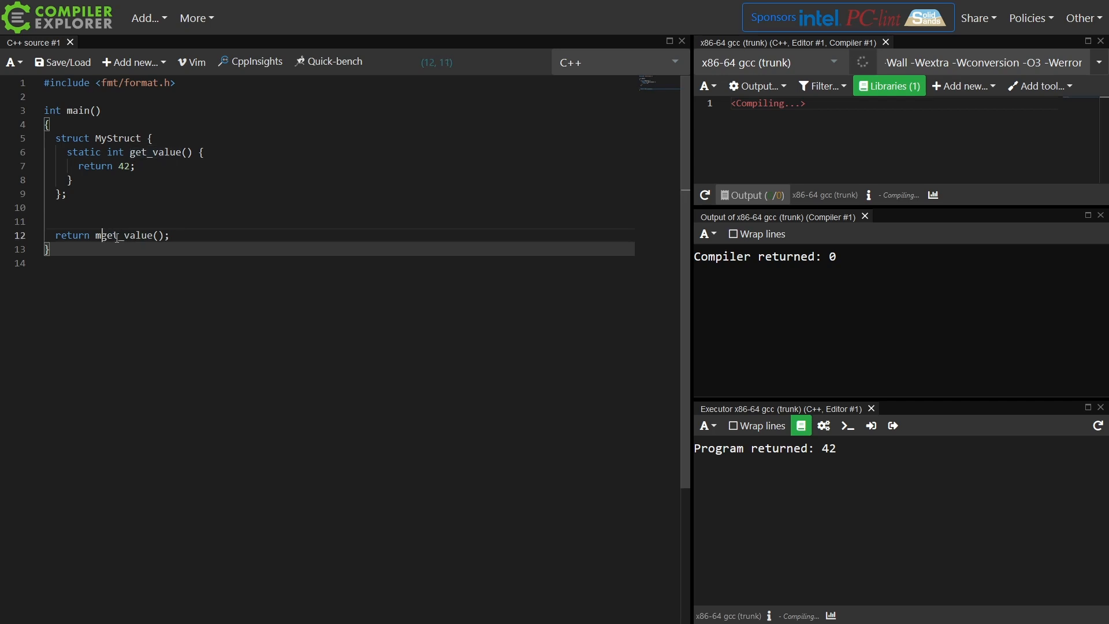
text(MyStruct)
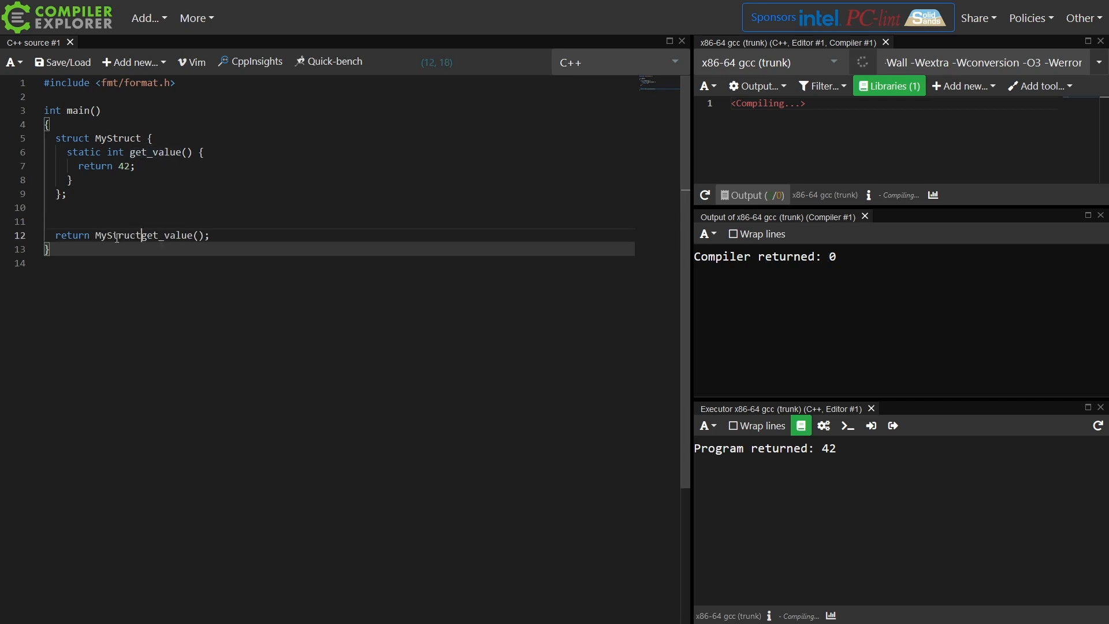
text(::)
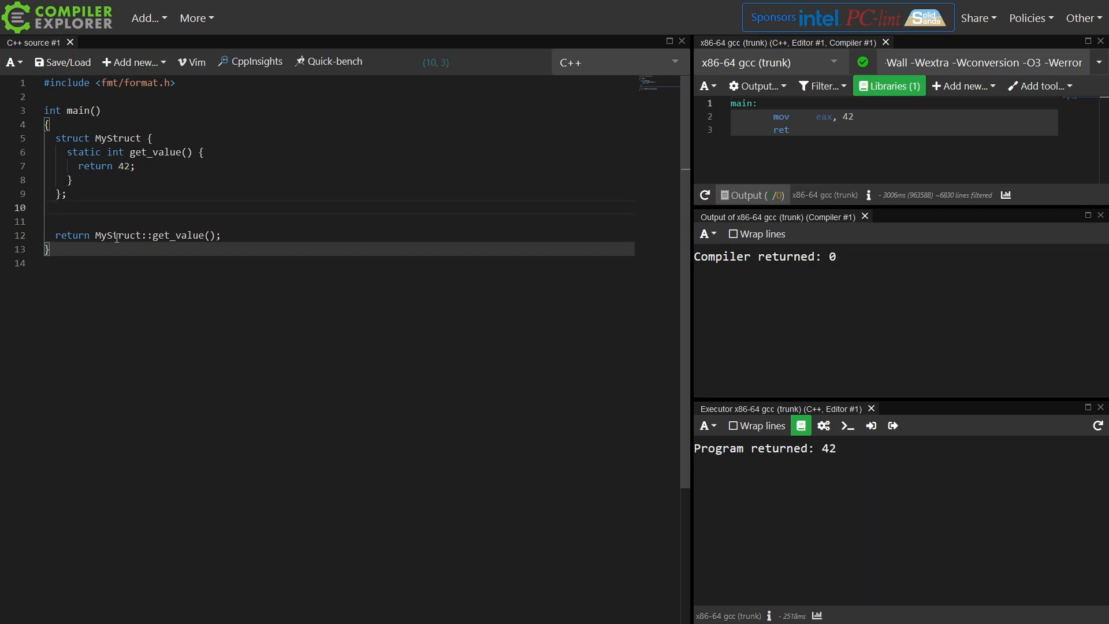
text(usi)
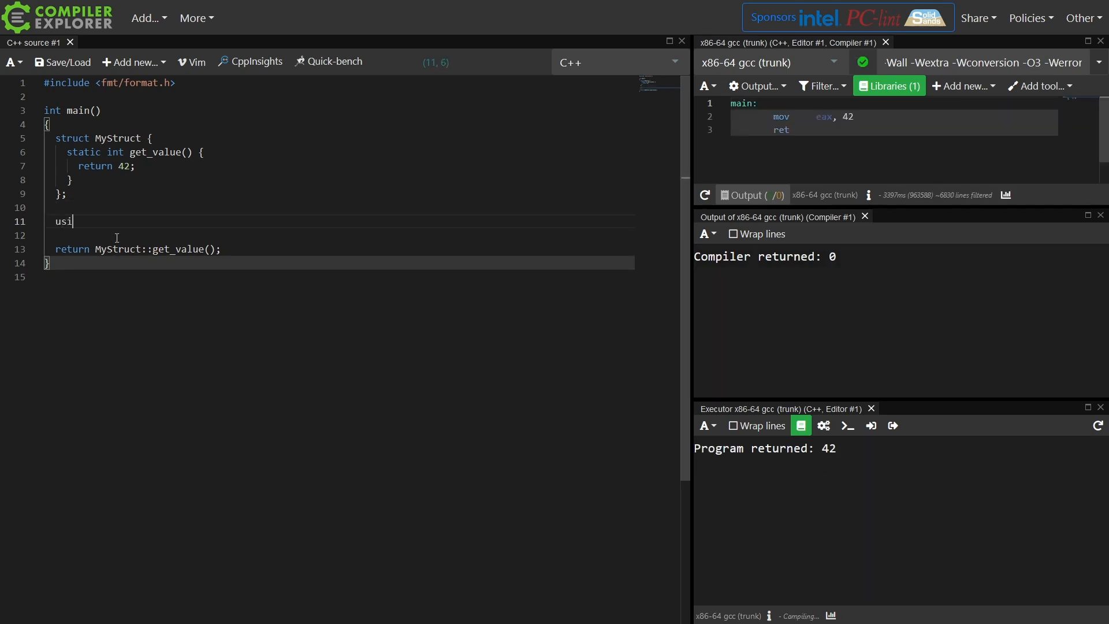
text(ng MyStruct::get_value;)
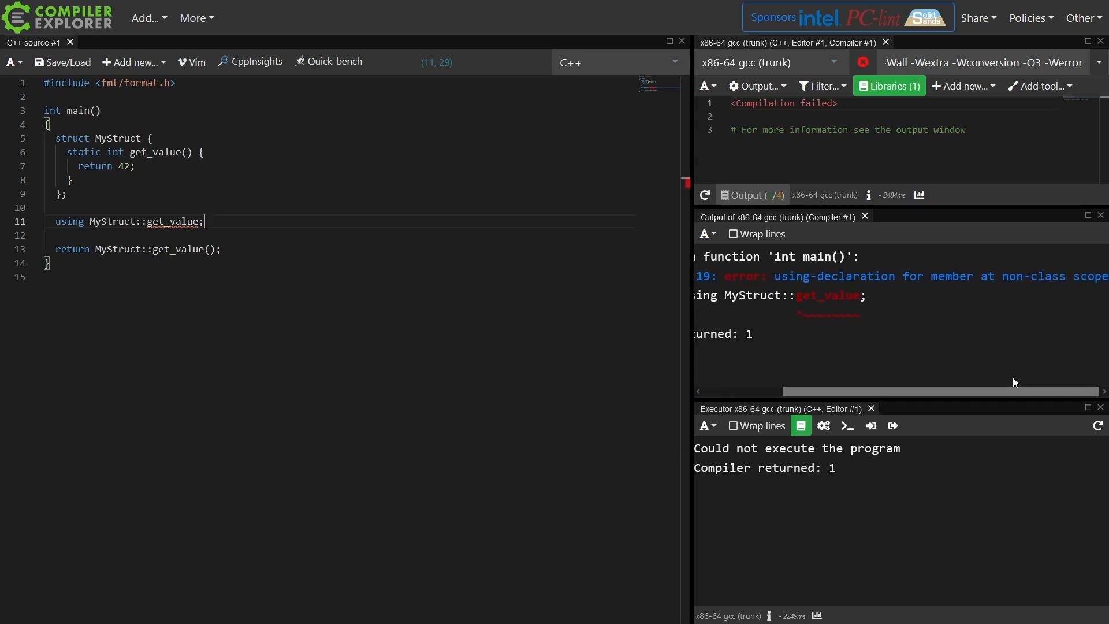
mouse_move(747, 382)
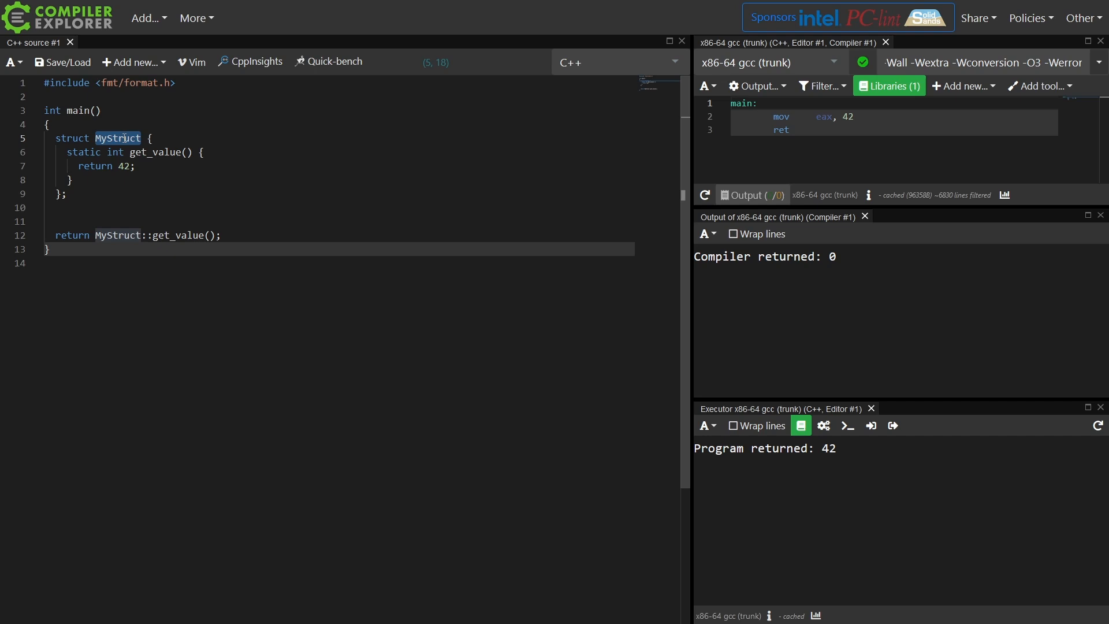
Rename the struct to get_value with a non-static operator()() and return get_value()().
text(get_value)
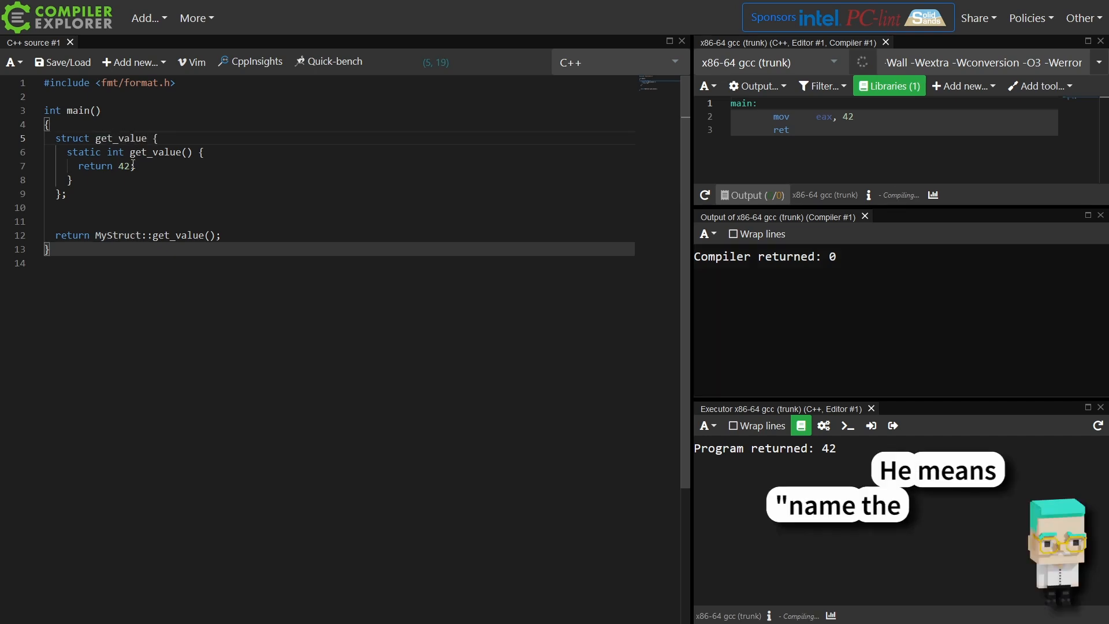
double_click(157, 153)
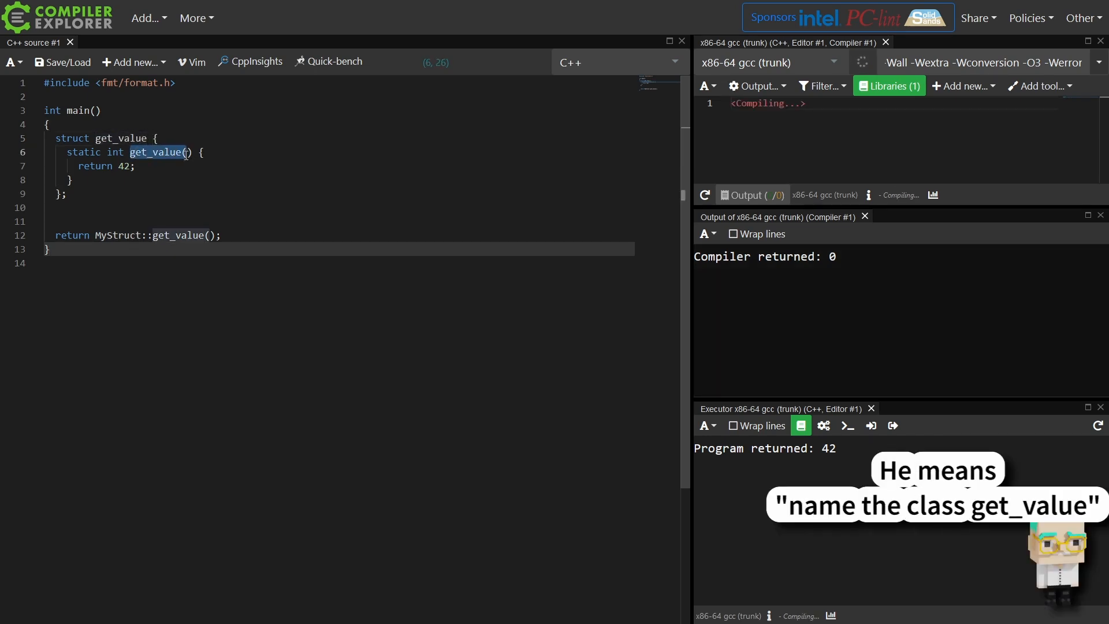
key(Delete)
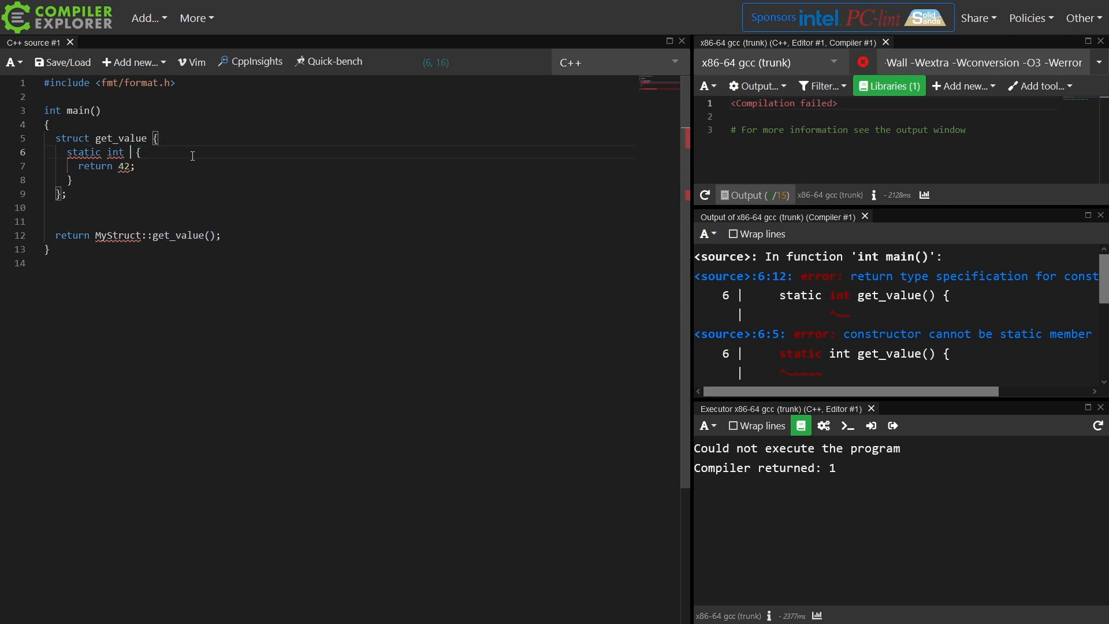
text(operator()()
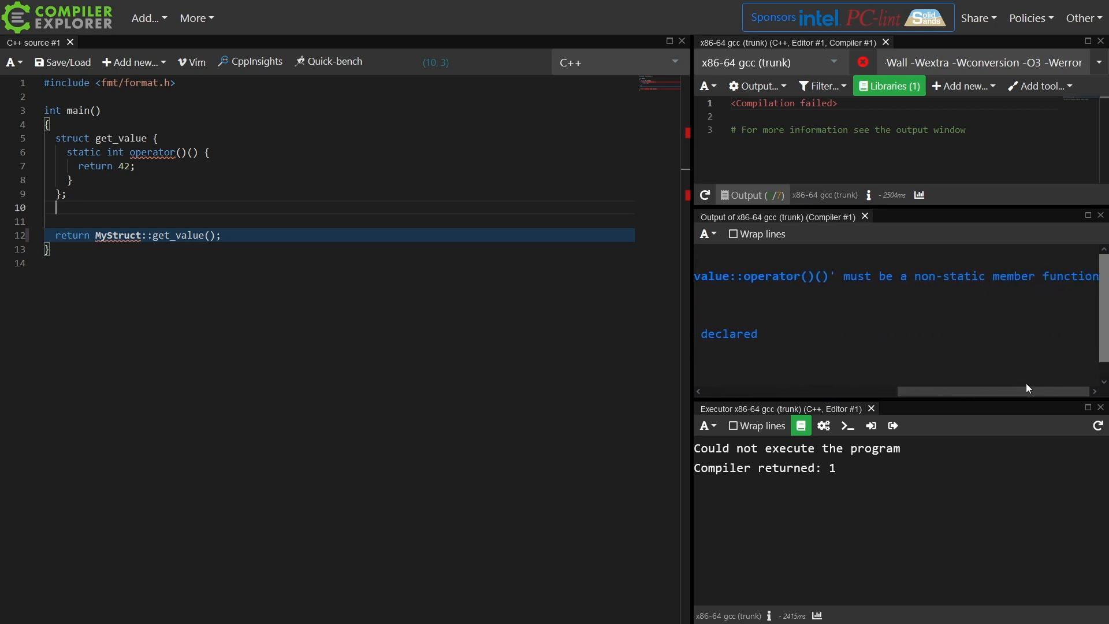
click(127, 153)
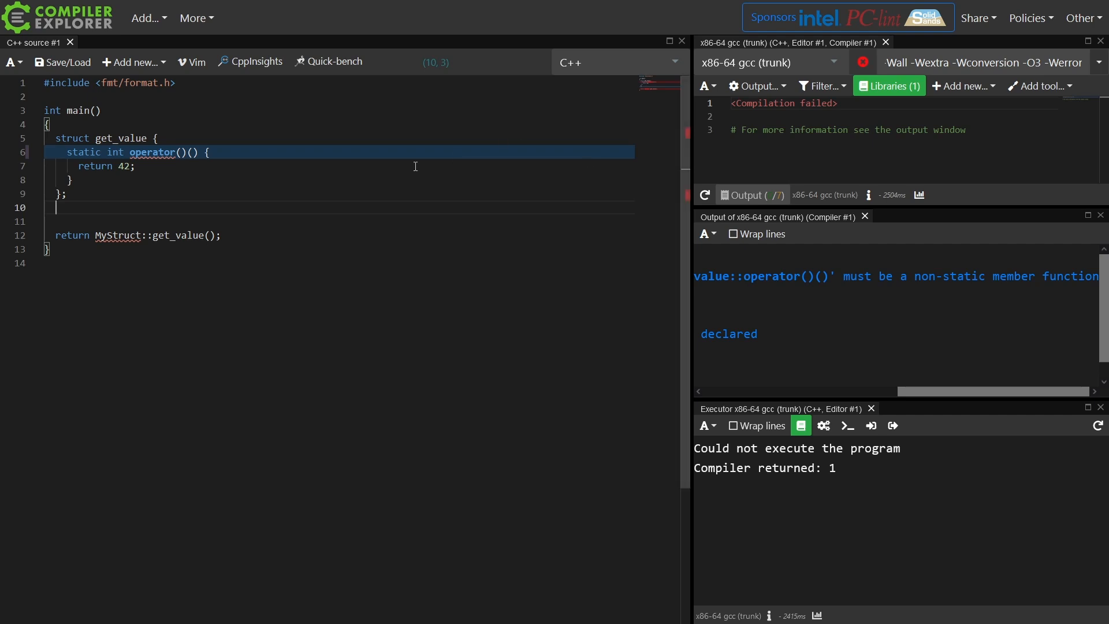
click(89, 152)
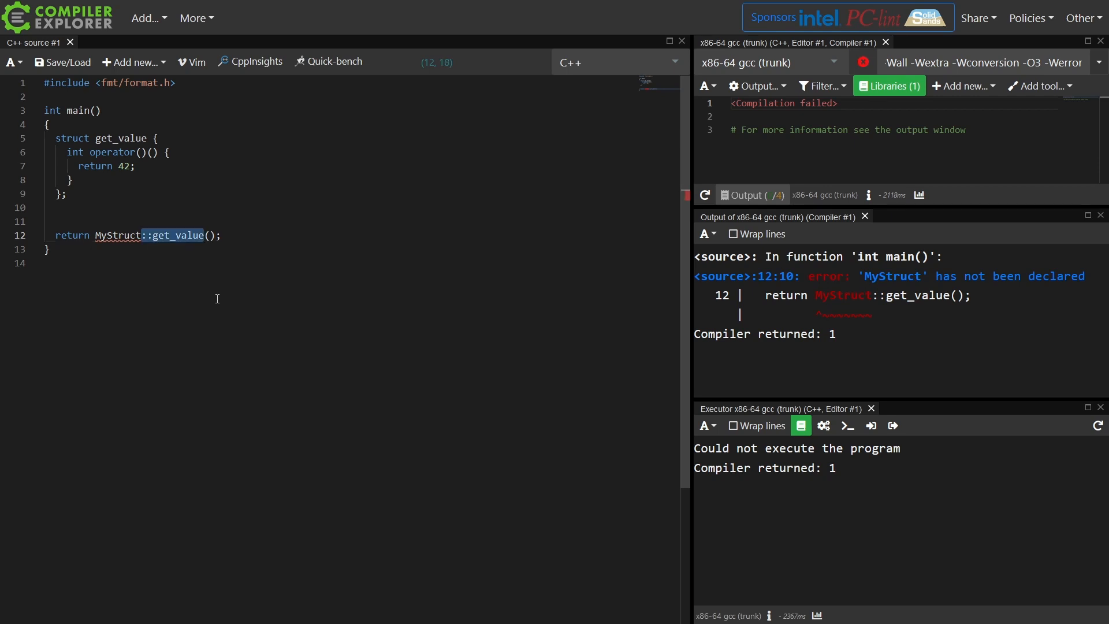
text(())
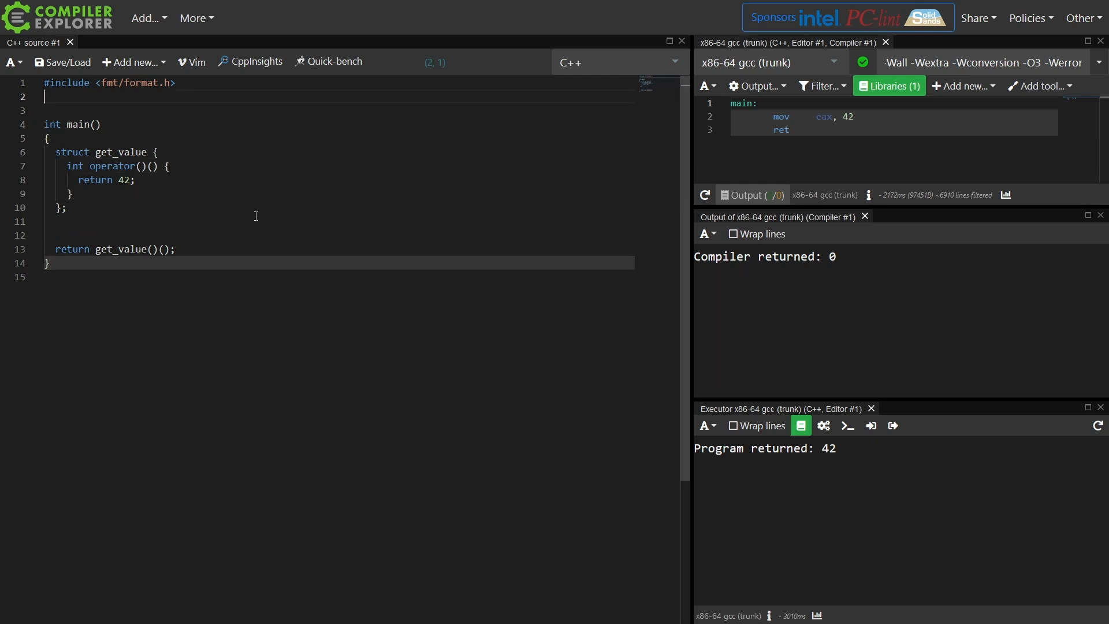
Include <algorithm> and <vector> and create std::vector data{1,2,3,4}.
text(#include)
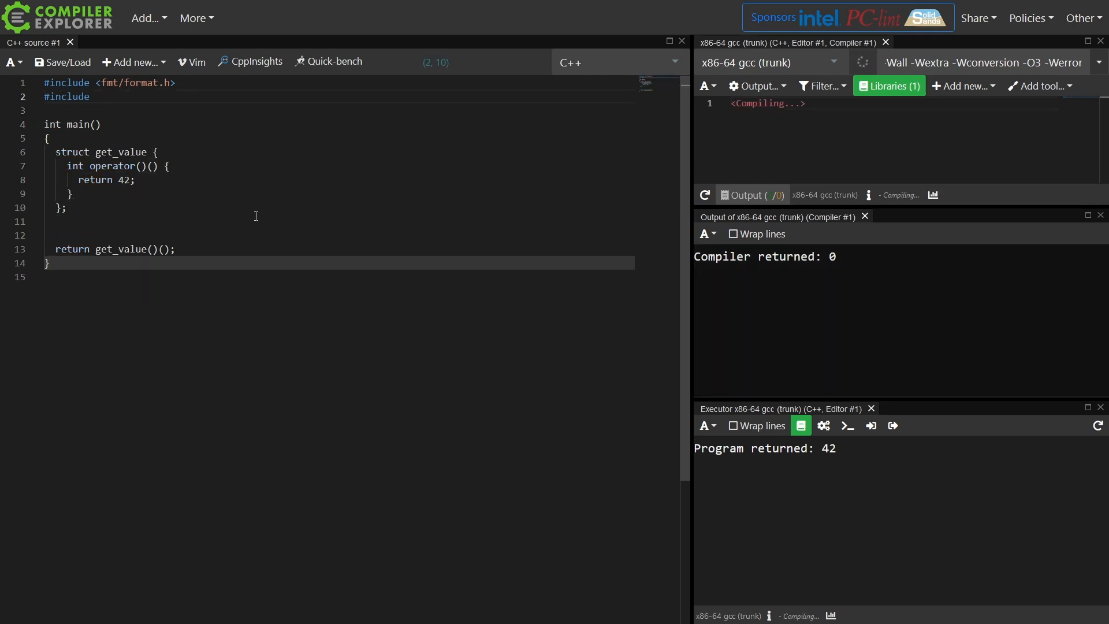
text(<algorithm>)
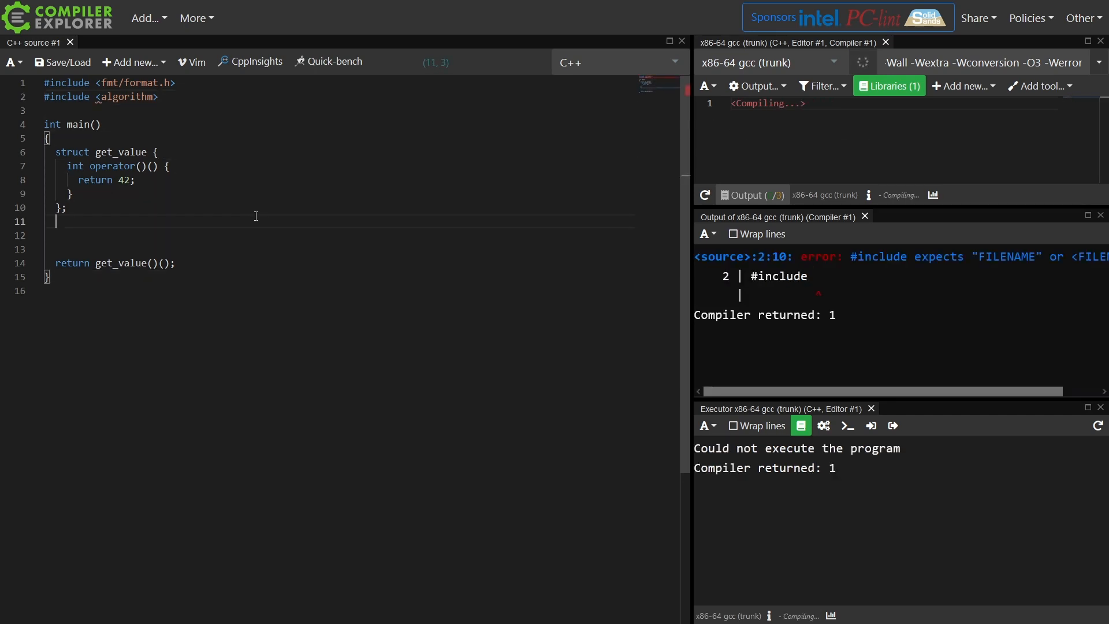
text(#include)
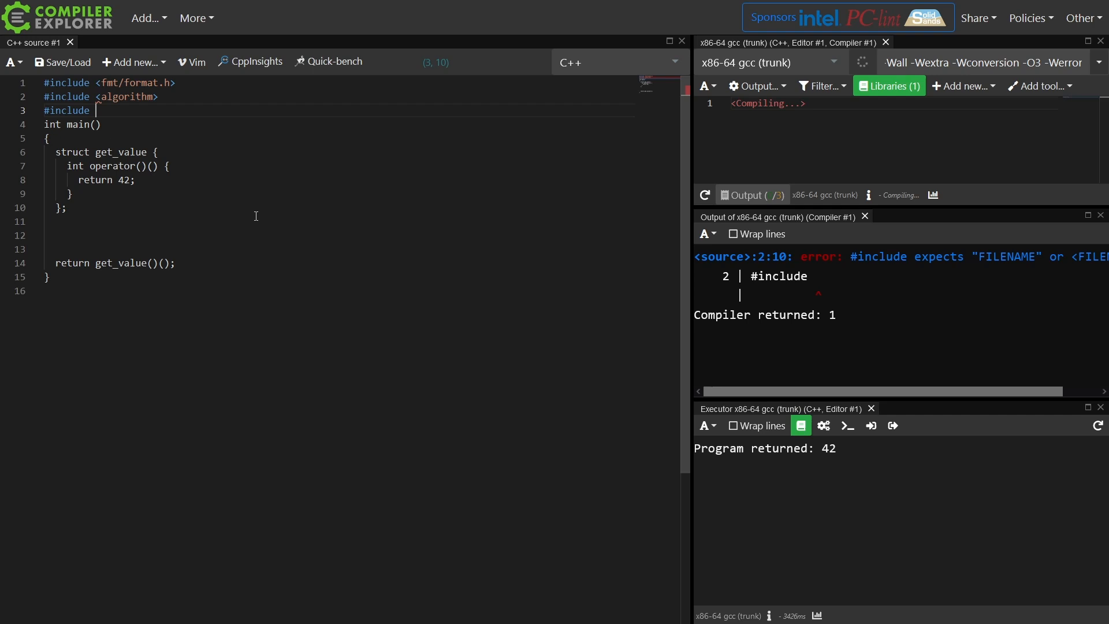
text(std::)
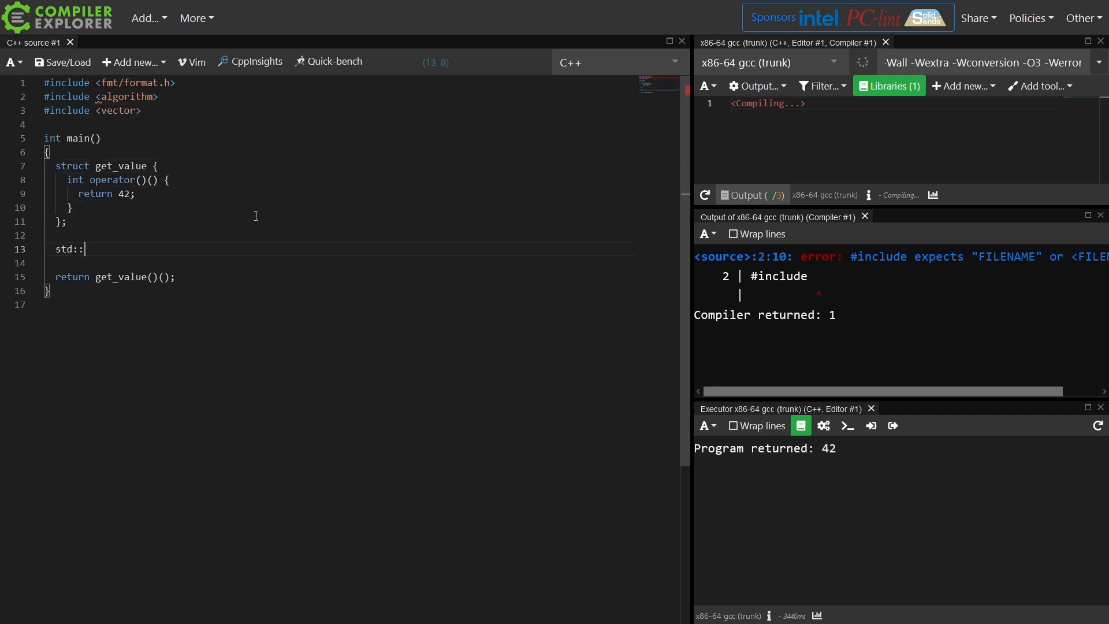
text(vector data{1,2,3,4};)
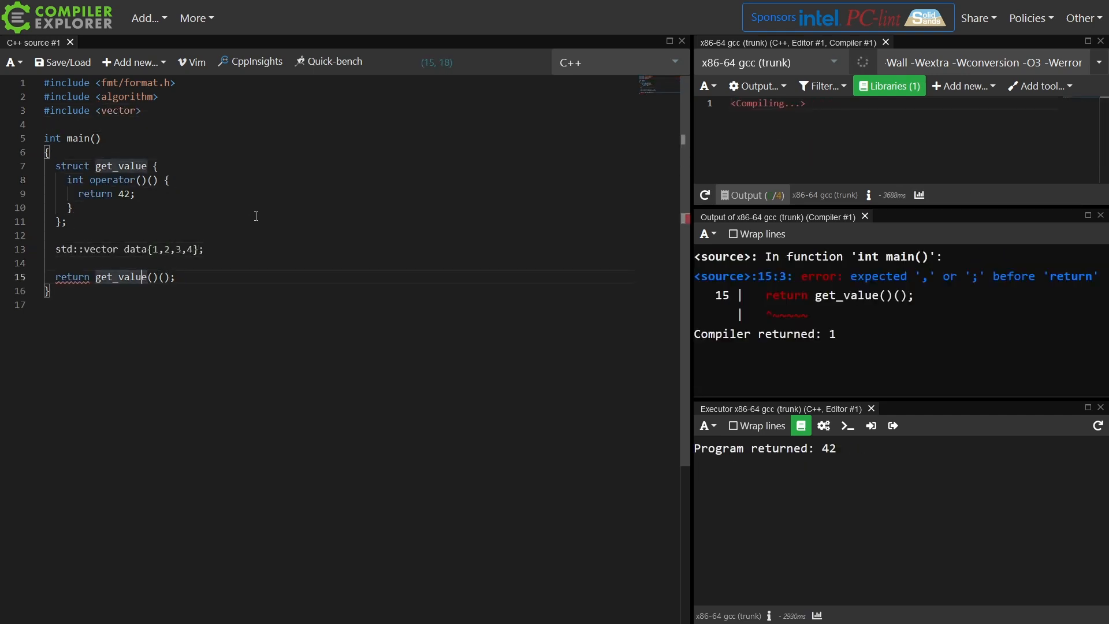
Call std::find_if over data with get_value() as predicate and return the found element.
text(const auto value = std::find_if(data.begin(), data.end(),)
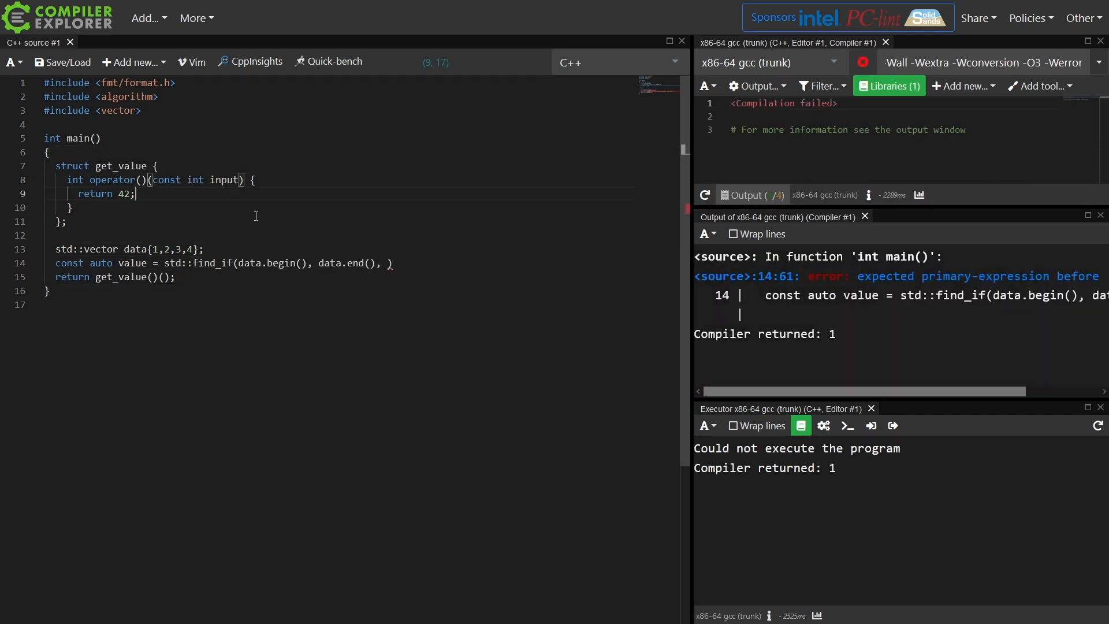
text(get_value())
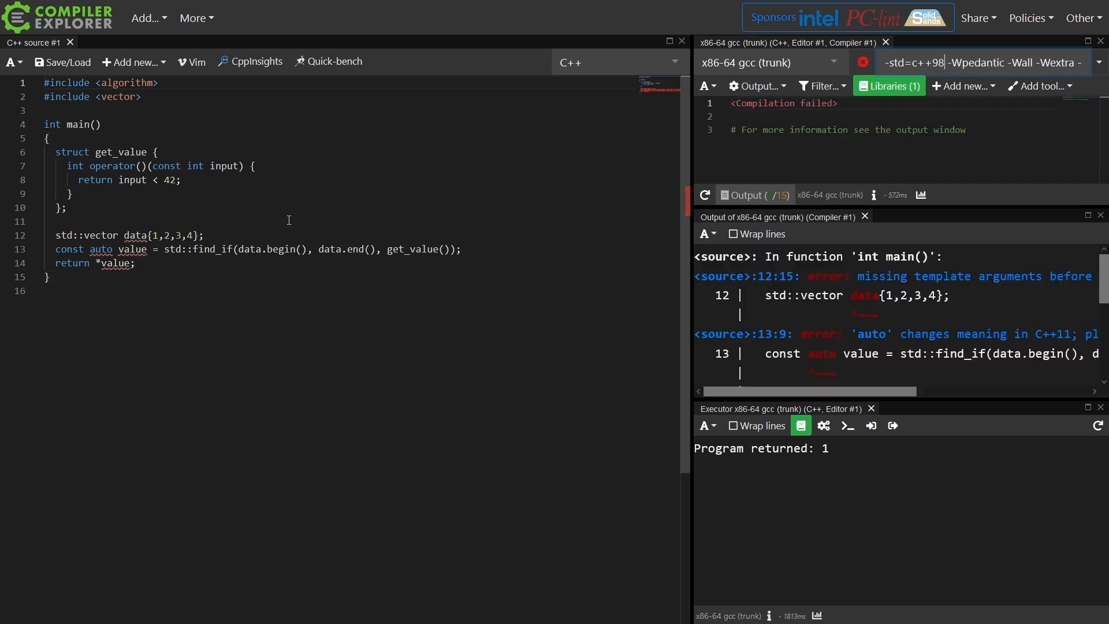
Declare std::vector<int> filled via push_back and use std::vector<int>::const_iterator for the result.
text(std::vector<int>::const_iterator)
text(data.push_back(2);)
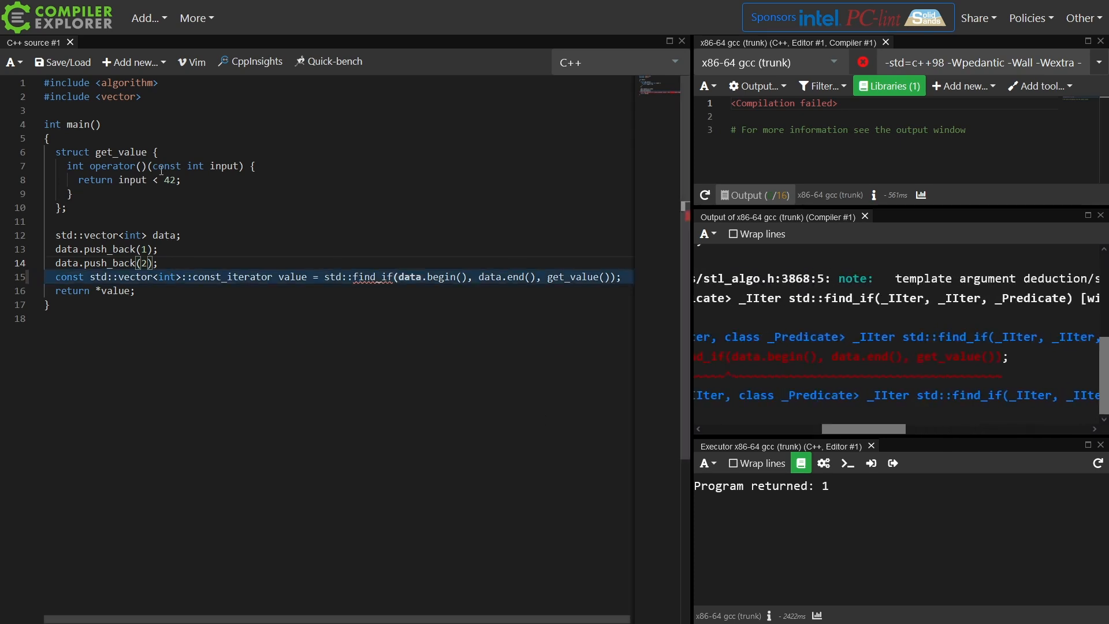
click(394, 276)
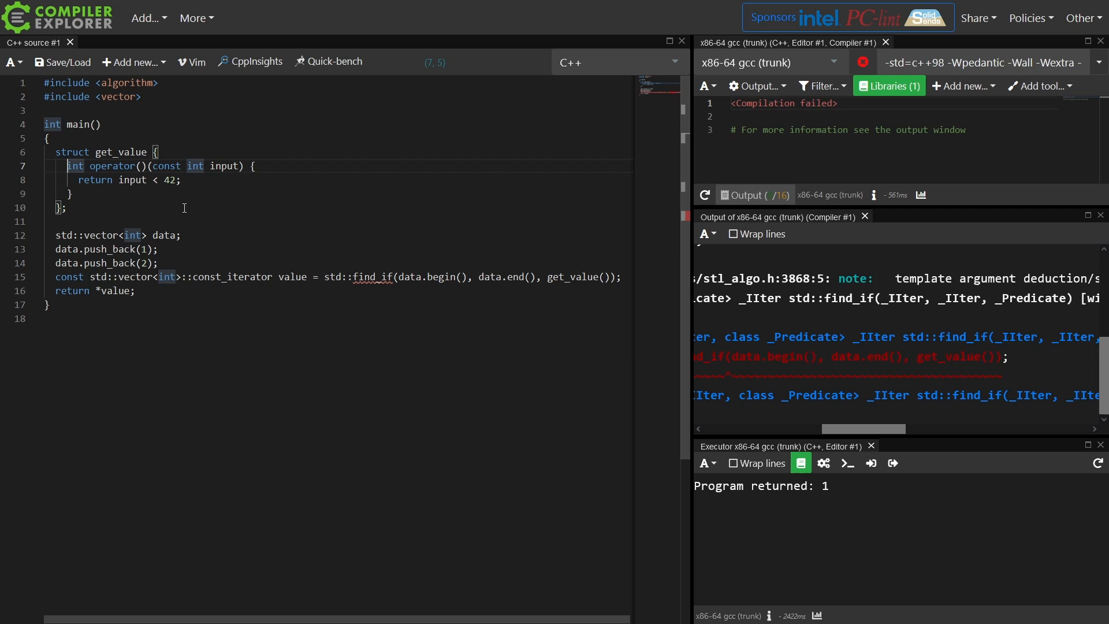
Delete the get_value struct, target -std=c++11 and begin a [] lambda as the find_if predicate.
click(70, 193)
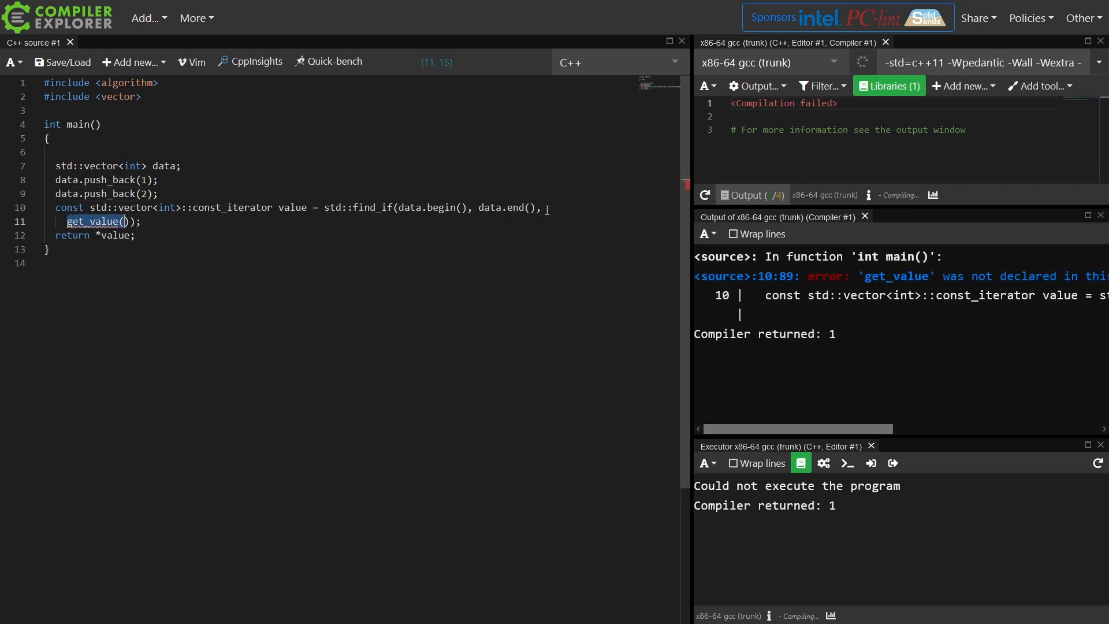
text([]);)
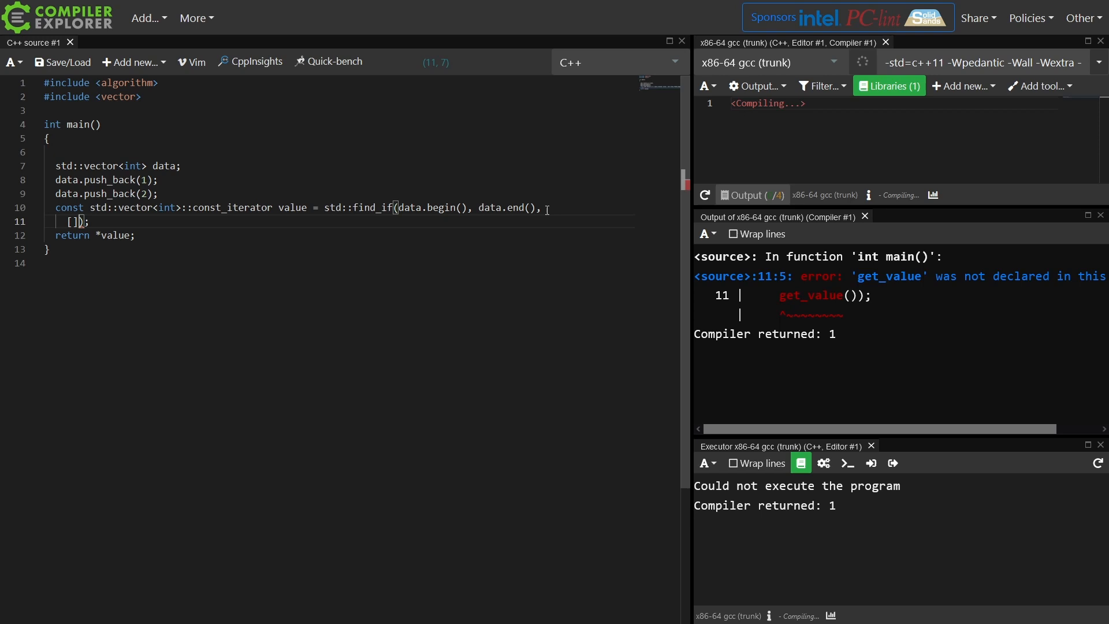